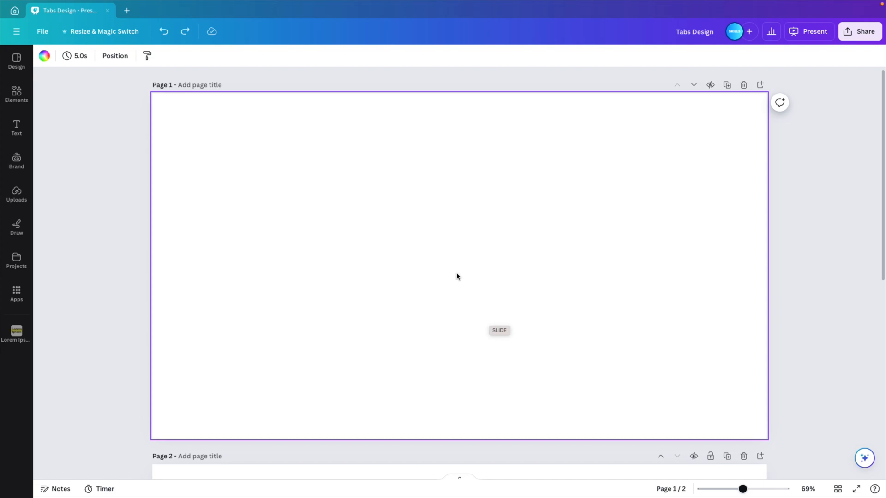
pyautogui.moveTo(45, 56)
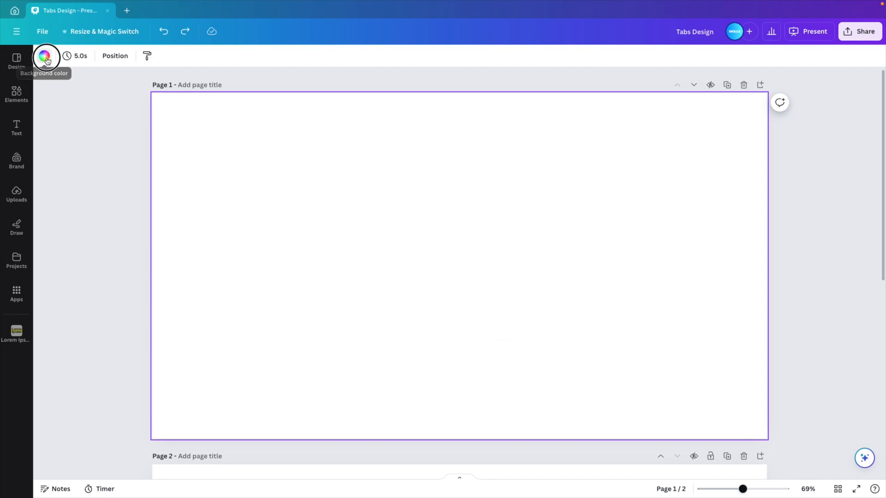
# Set the first slide's background to the dark navy photo colour.
pyautogui.click(177, 438)
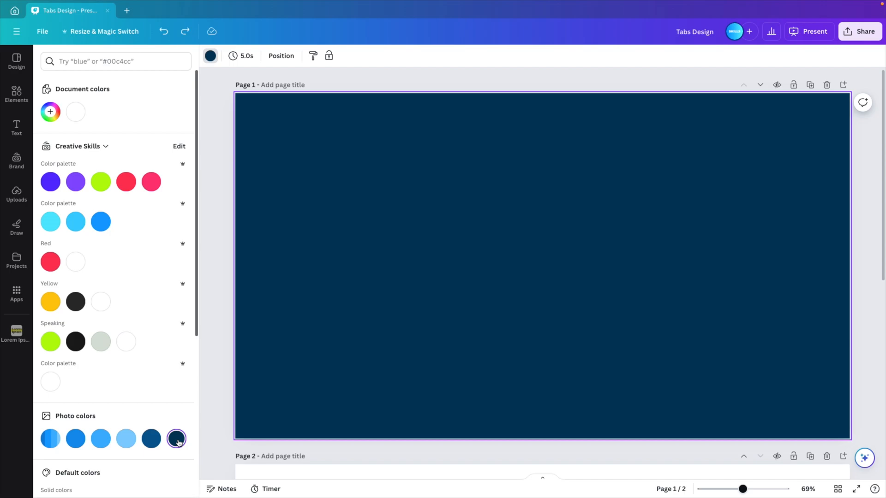
pyautogui.click(176, 439)
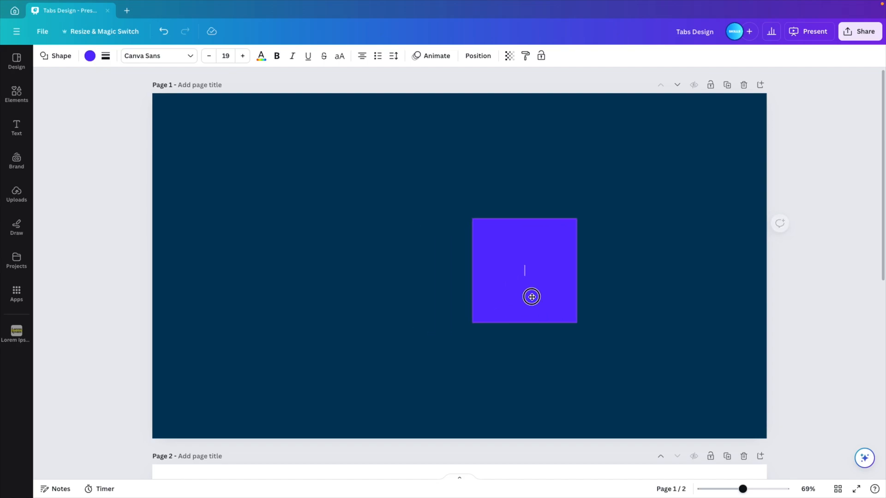
# Move the purple square top-left, stretch it to full height, and copy and widen it into columns filling the slide.
pyautogui.moveTo(524, 270); pyautogui.dragTo(203, 145)
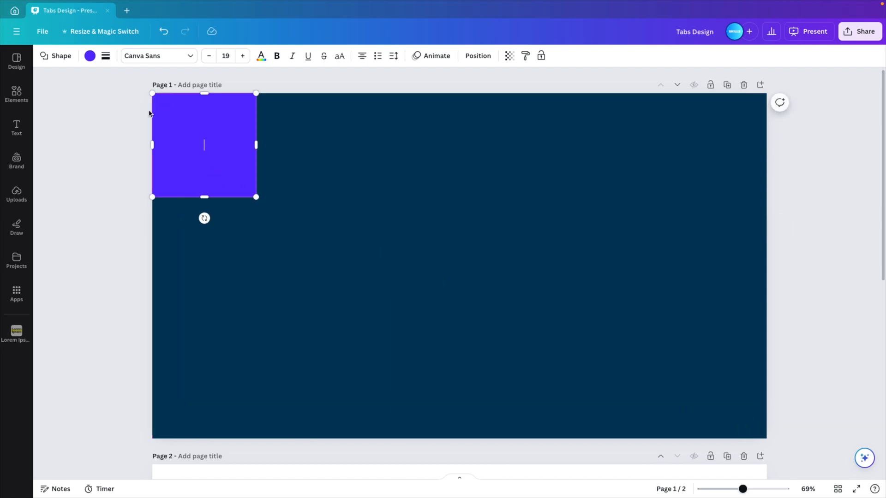
pyautogui.moveTo(256, 197); pyautogui.dragTo(262, 438)
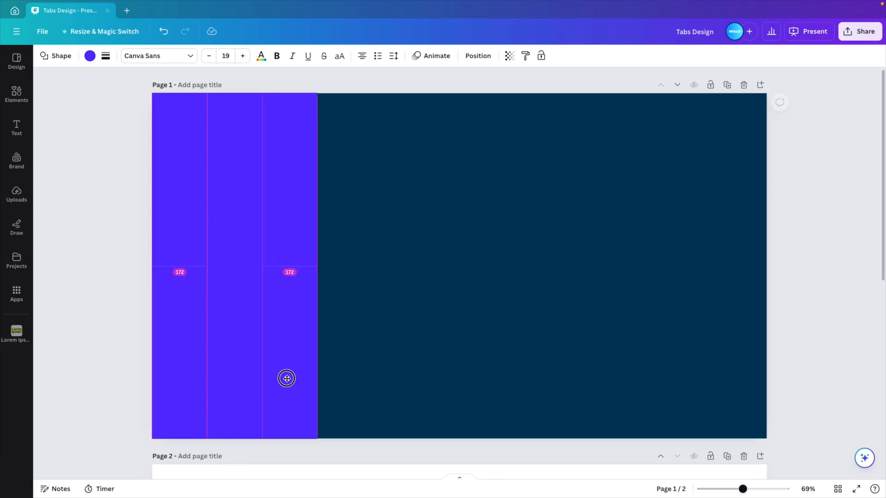
pyautogui.moveTo(287, 378); pyautogui.dragTo(333, 374)
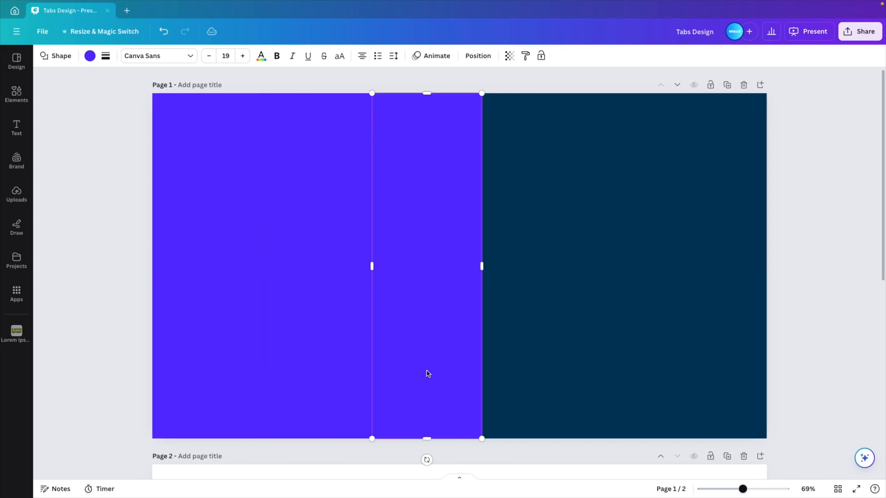
pyautogui.moveTo(427, 373); pyautogui.dragTo(534, 368)
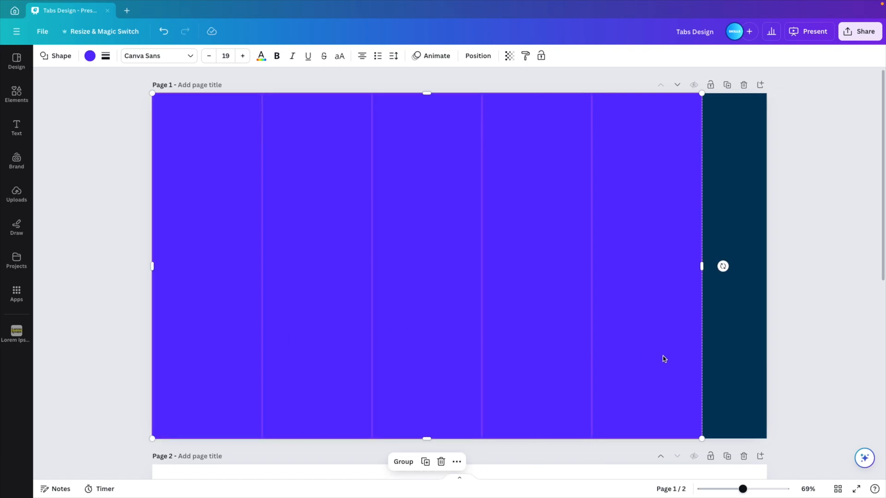
pyautogui.moveTo(621, 350)
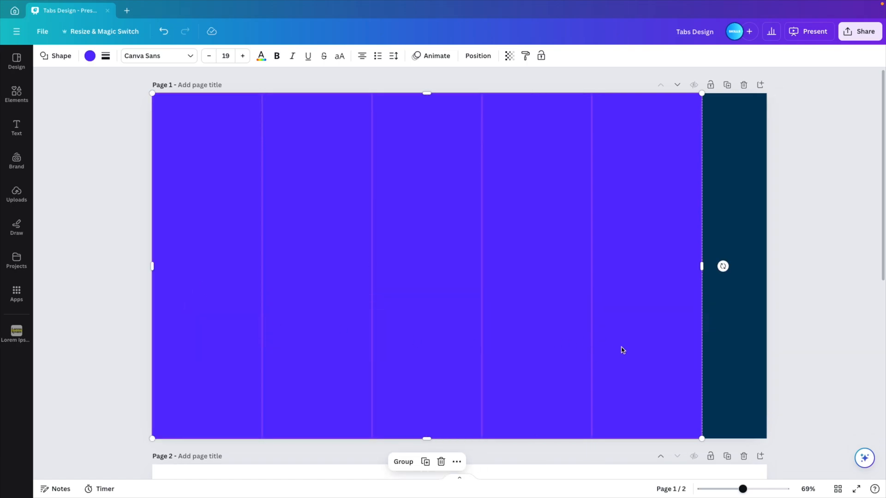
pyautogui.moveTo(702, 266); pyautogui.dragTo(762, 266)
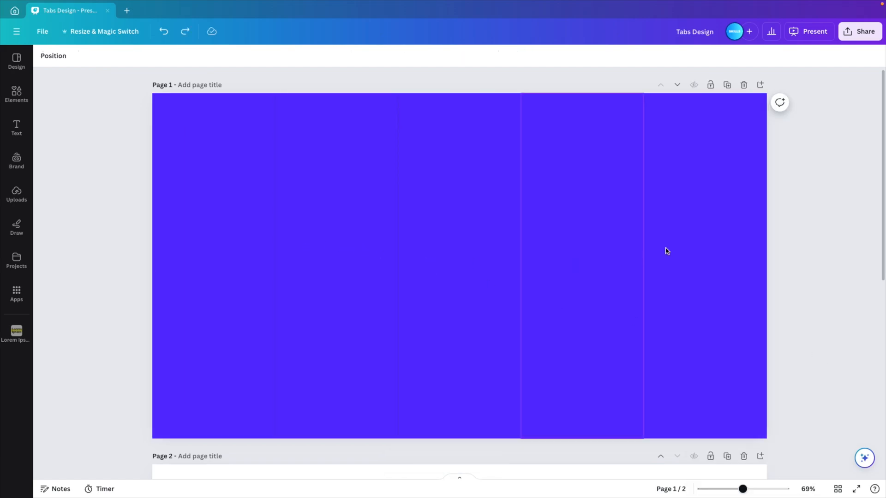
# Recolour the rightmost column with a different blue photo colour.
pyautogui.click(703, 266)
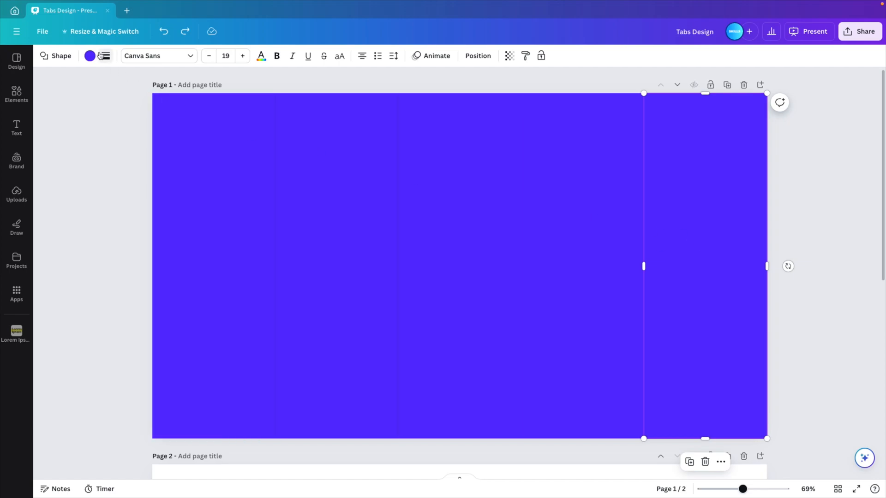
pyautogui.click(90, 56)
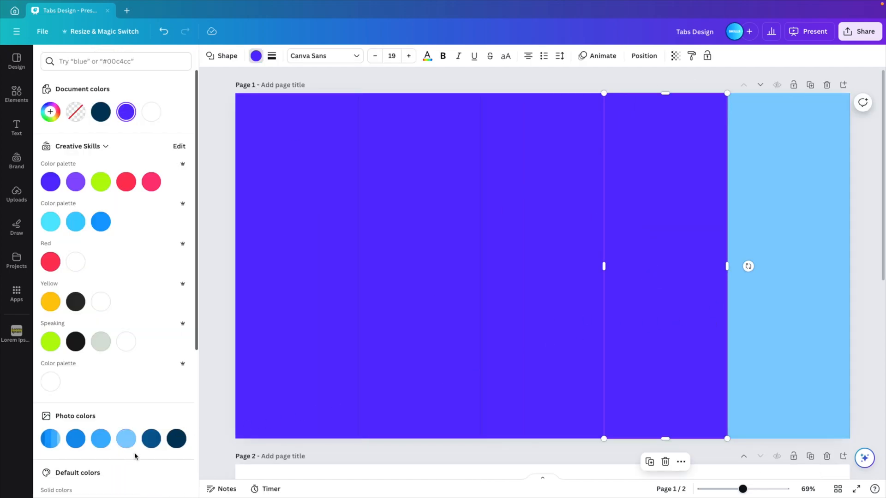
pyautogui.click(101, 438)
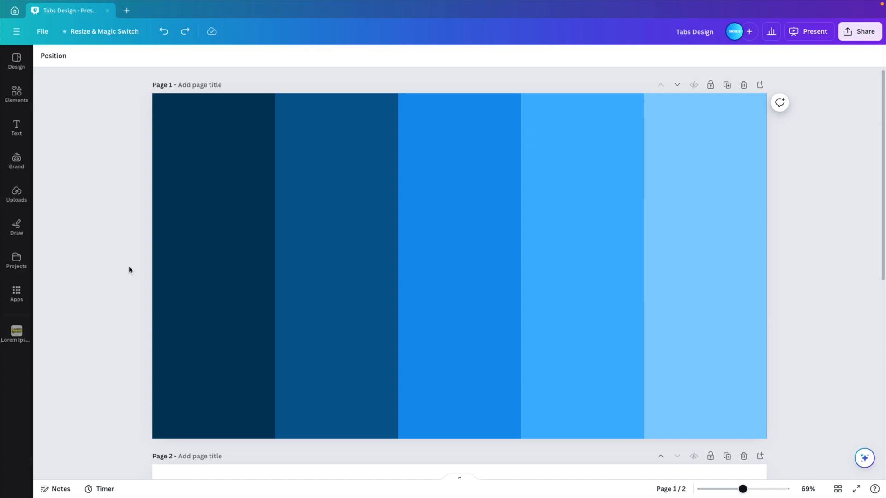
# Add an enlarged letter text box and position copied letters over the columns.
pyautogui.click(17, 127)
pyautogui.write('A')
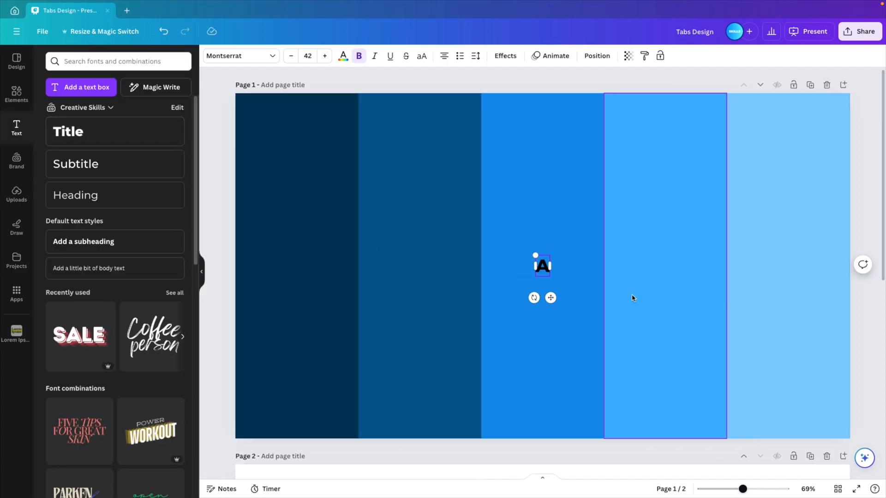
pyautogui.moveTo(533, 255); pyautogui.dragTo(487, 186)
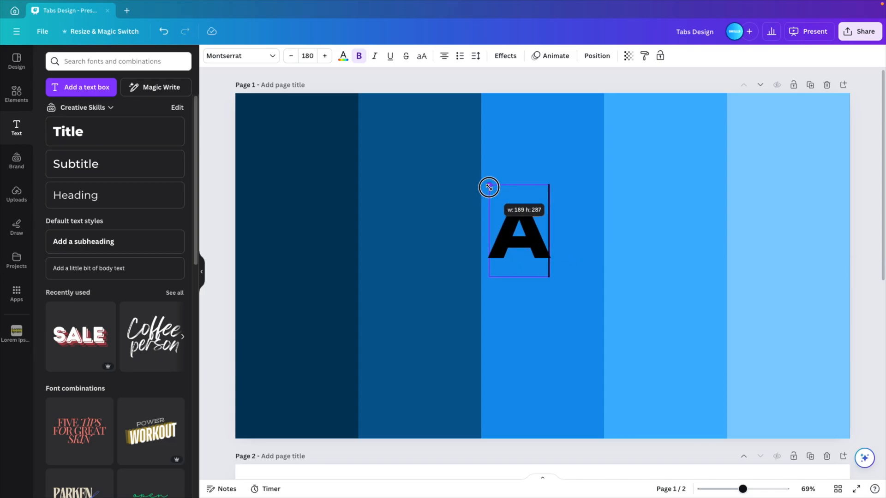
pyautogui.click(343, 55)
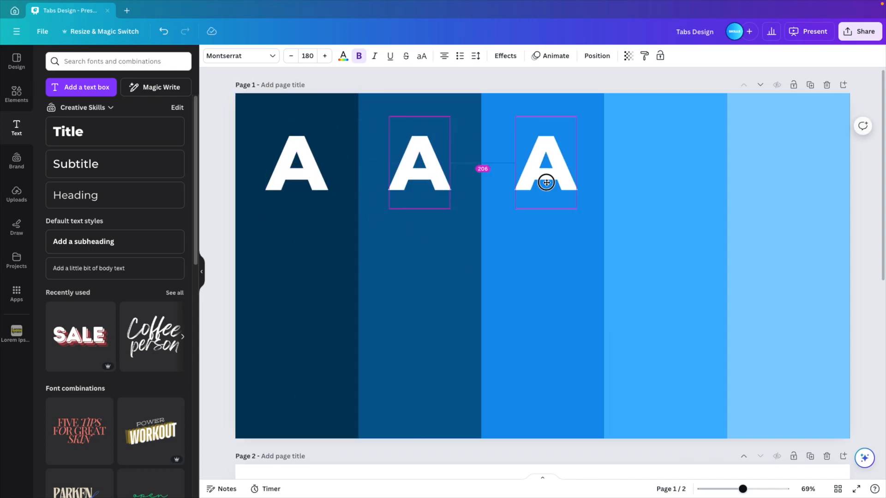
pyautogui.moveTo(546, 181); pyautogui.dragTo(548, 182)
pyautogui.write('C')
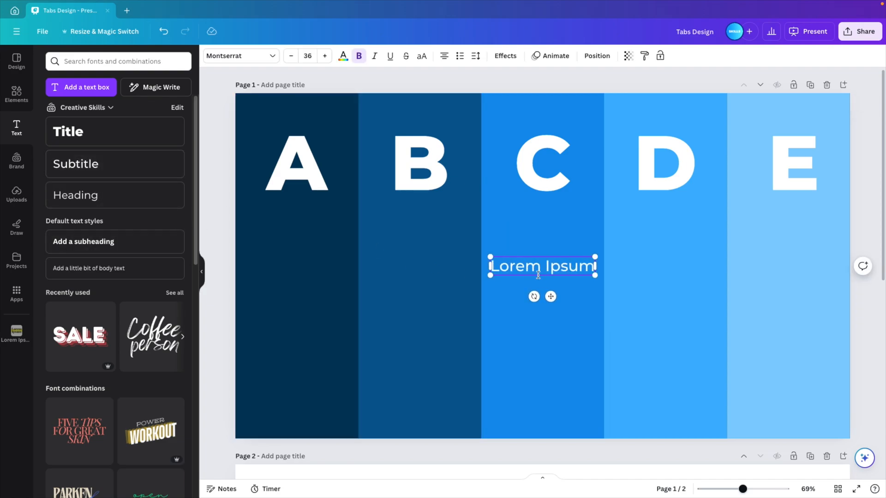
# Move the Lorem Ipsum heading under letter A and add a small body text box.
pyautogui.moveTo(542, 266); pyautogui.dragTo(296, 221)
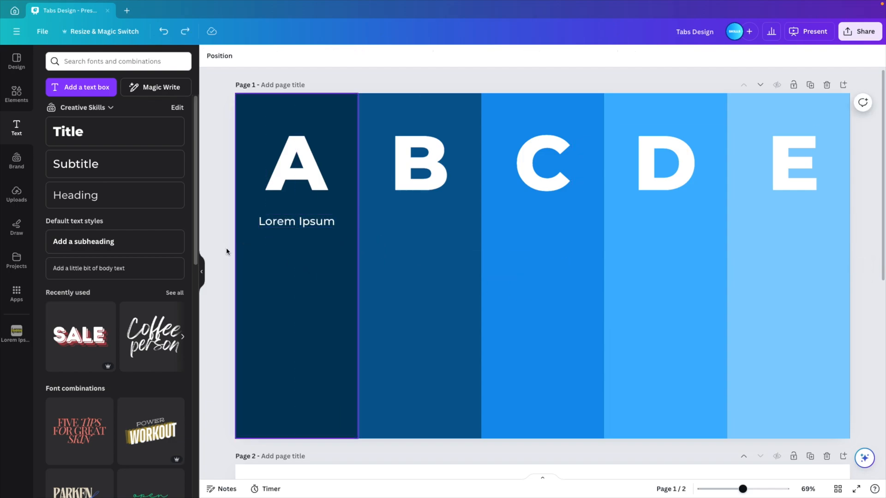
pyautogui.click(115, 269)
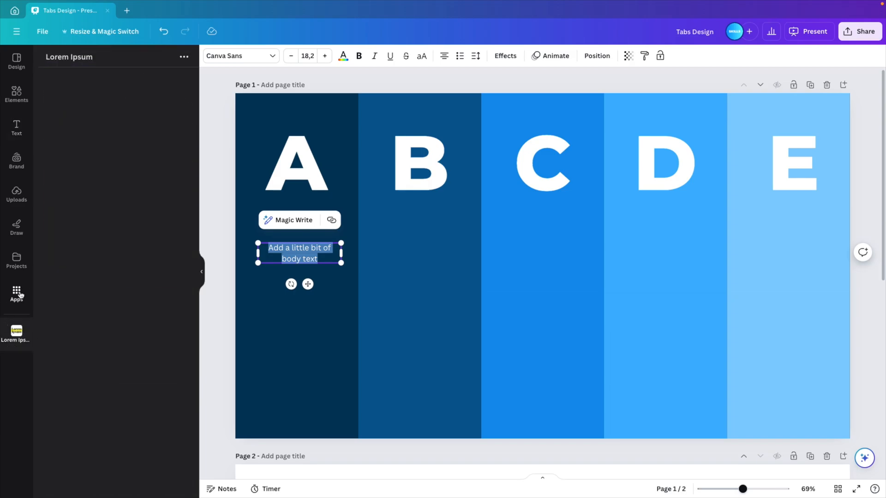
# Generate size-14 lorem ipsum text with the Lorem Ipsum app, fit it under column A, and colour it.
pyautogui.click(17, 293)
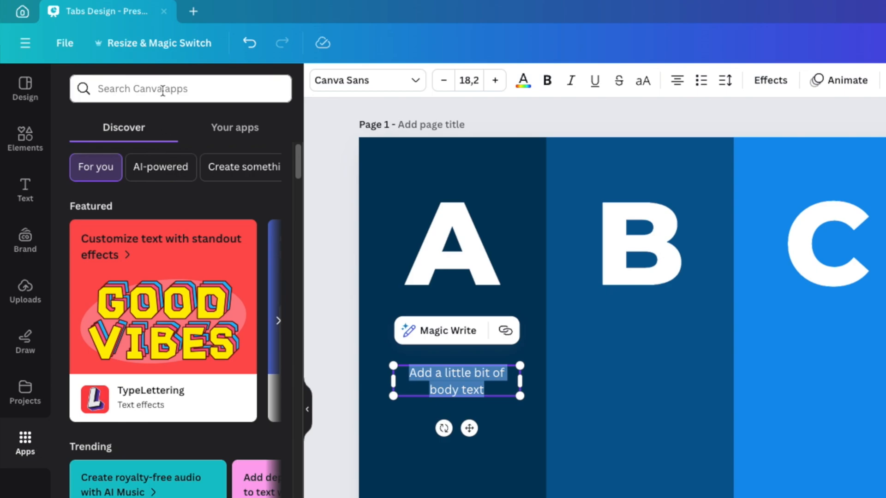
pyautogui.write('lorem')
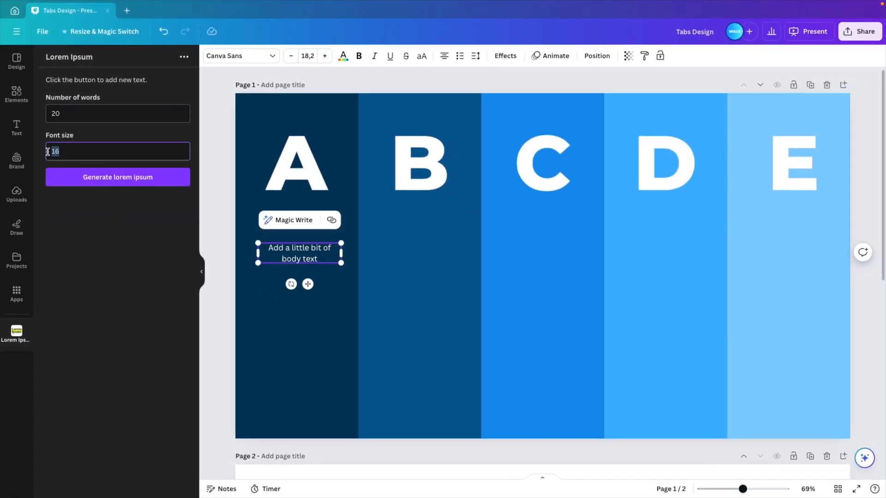
pyautogui.write('14')
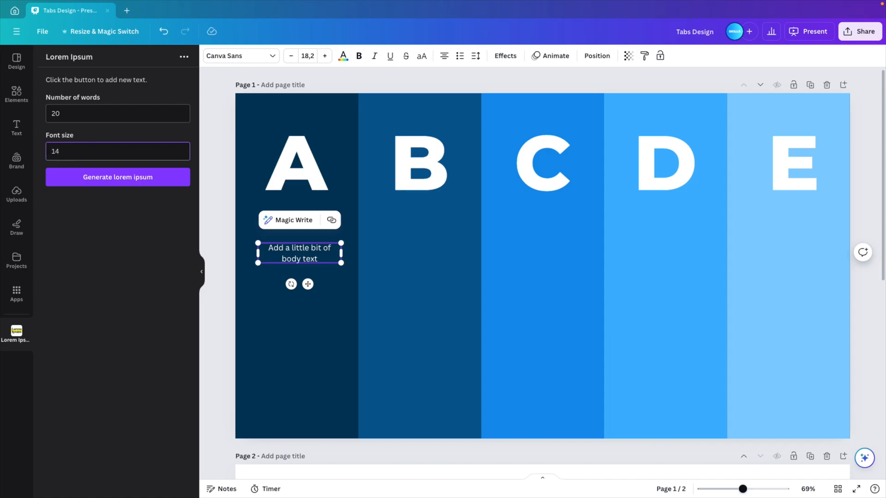
pyautogui.click(117, 177)
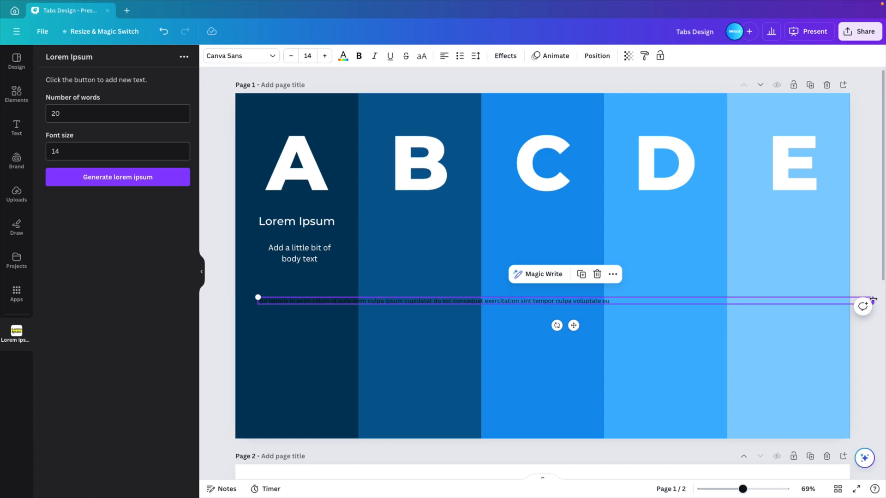
pyautogui.moveTo(871, 300); pyautogui.dragTo(394, 309)
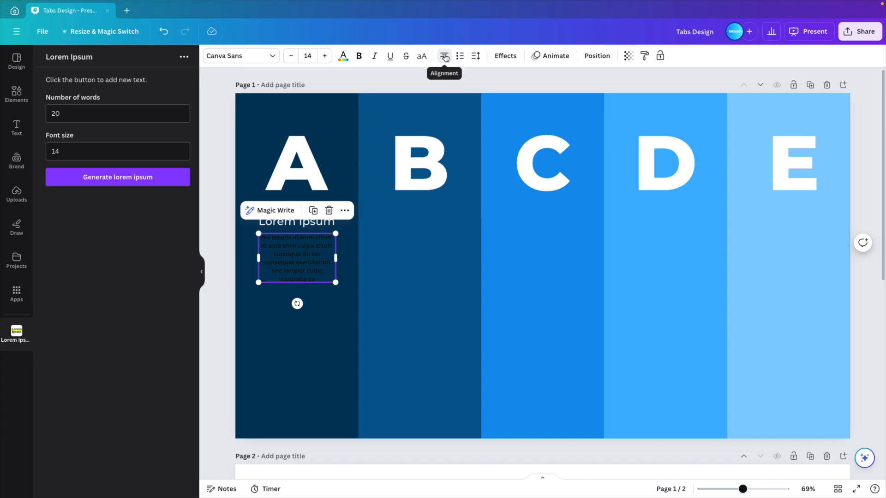
pyautogui.moveTo(343, 55)
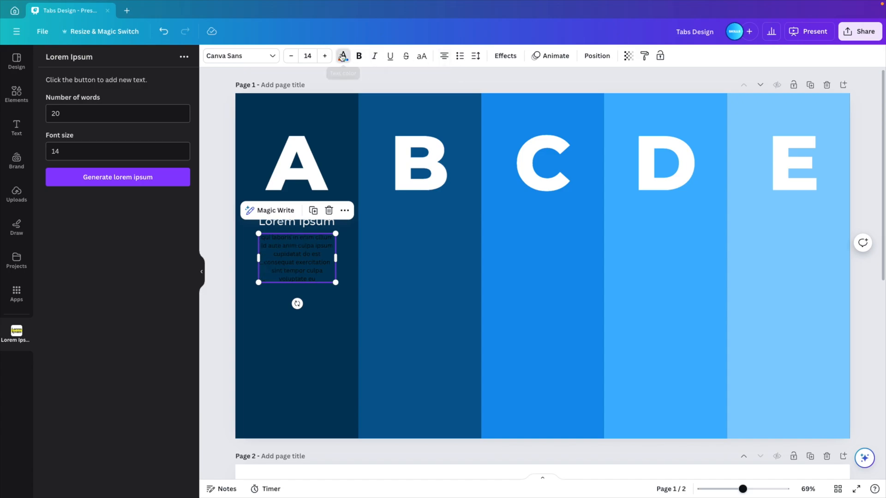
pyautogui.click(343, 56)
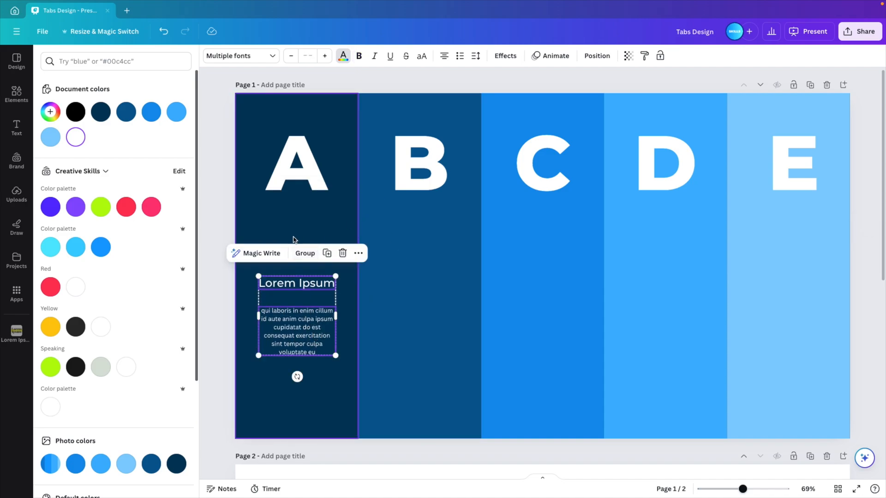
# Drag a copy of the heading and paragraph into the neighbouring column.
pyautogui.moveTo(297, 316); pyautogui.dragTo(419, 316)
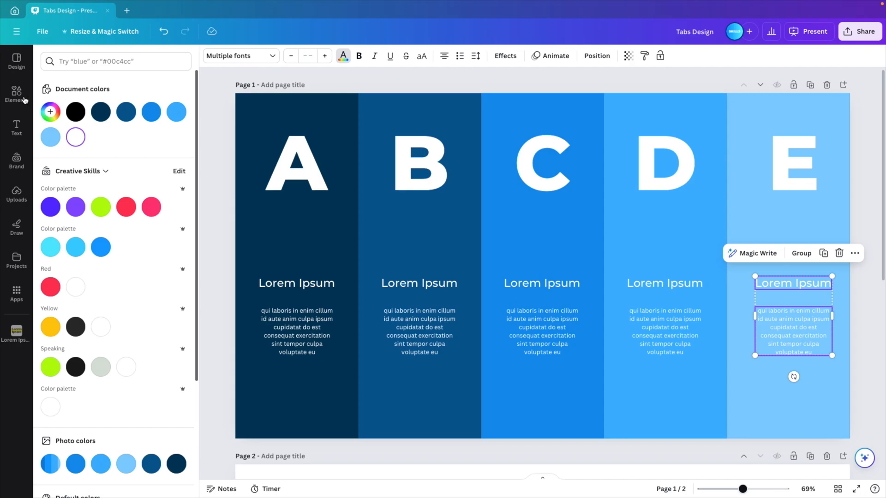
# Recolour the speech bubble icon and position it under letter A.
pyautogui.write('rectangle')
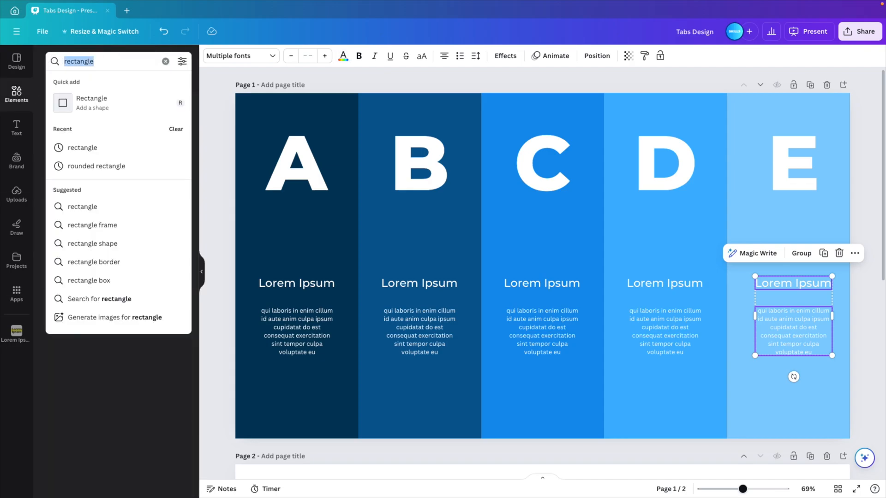
pyautogui.write('icons')
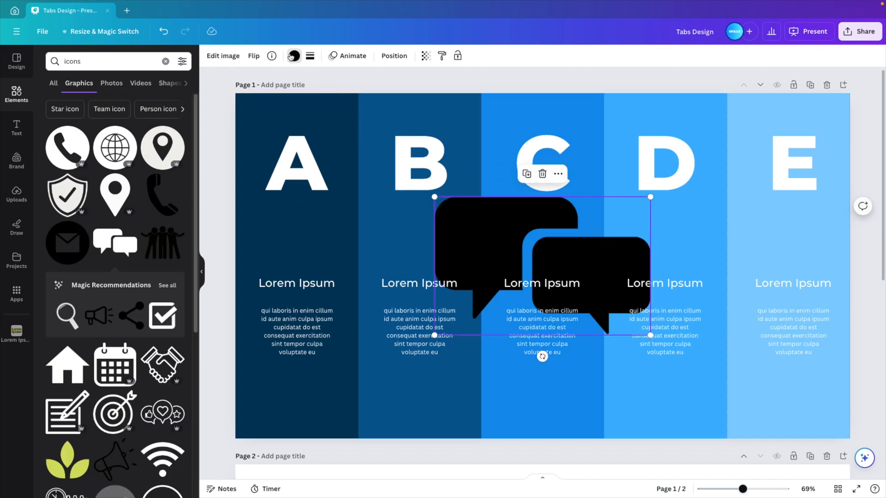
pyautogui.click(293, 55)
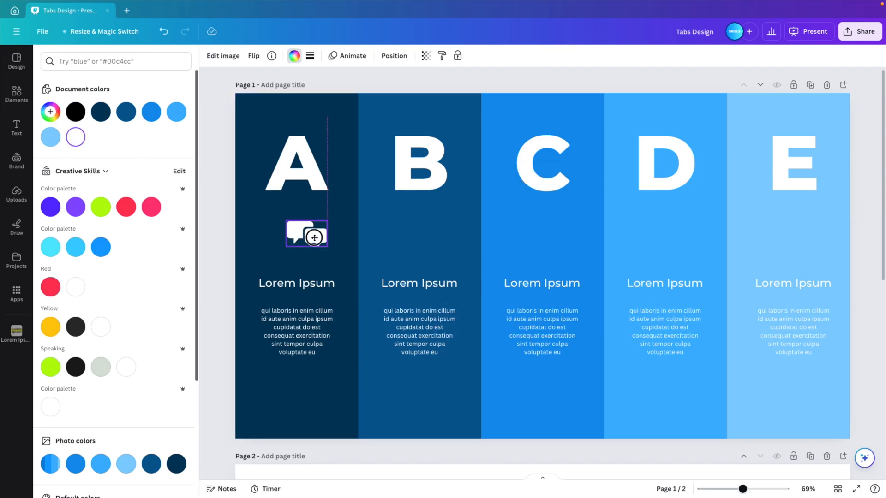
pyautogui.moveTo(320, 237); pyautogui.dragTo(309, 246)
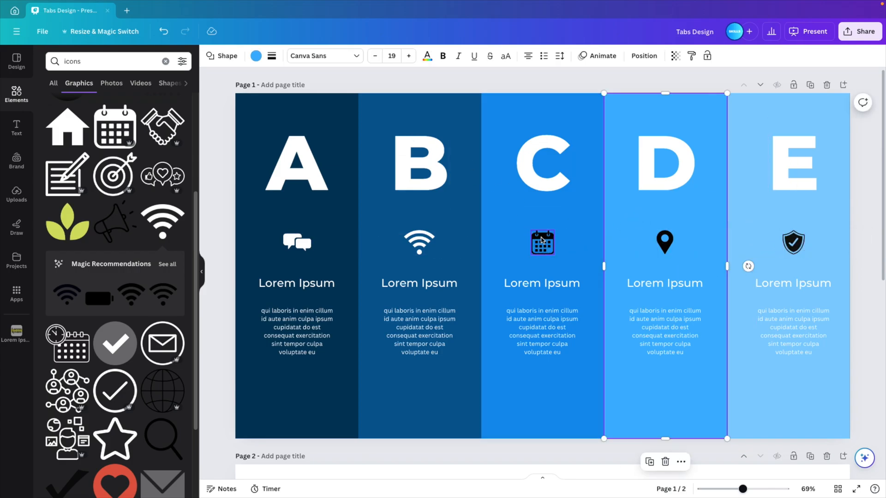
# Make the calendar icon in tab C white and browse icons for the remaining tabs.
pyautogui.click(541, 243)
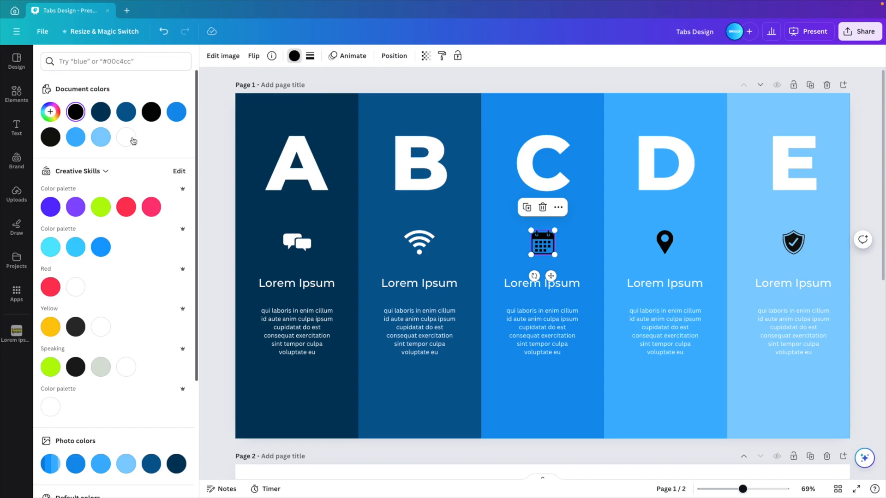
pyautogui.click(665, 243)
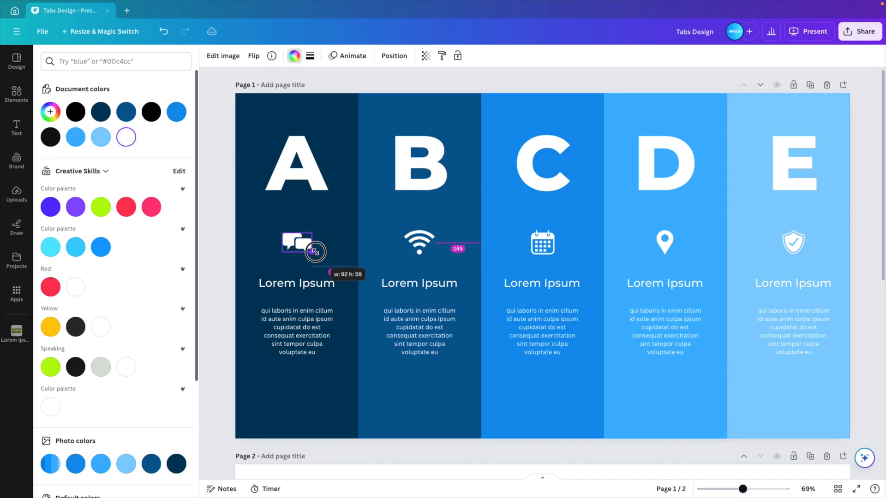
pyautogui.click(296, 243)
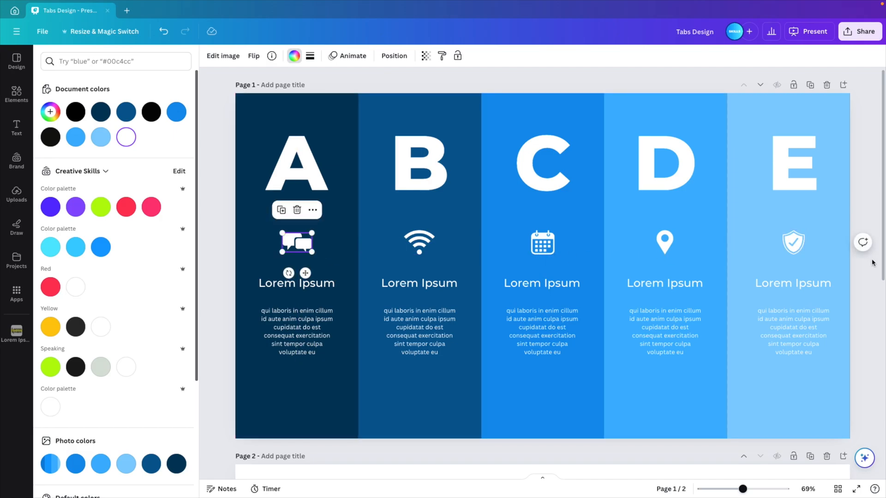
pyautogui.write('icons')
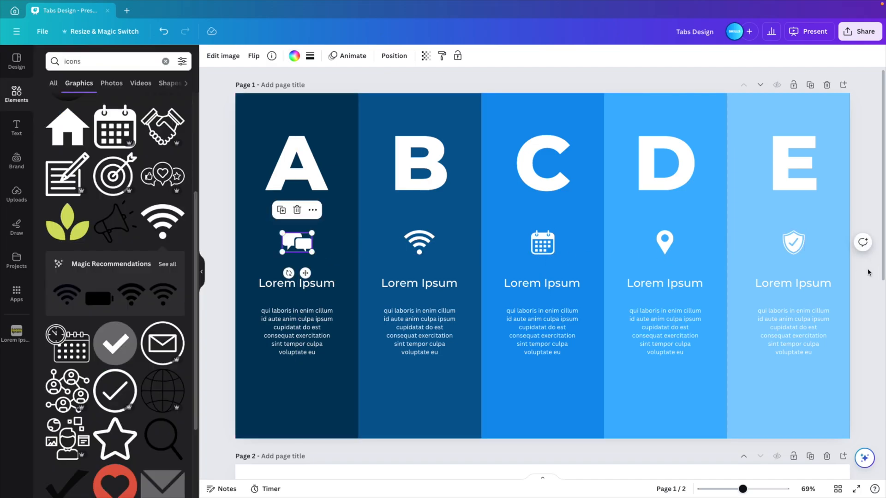
# Select the tab E group and reorder the tab groups in the Layers list.
pyautogui.click(768, 170)
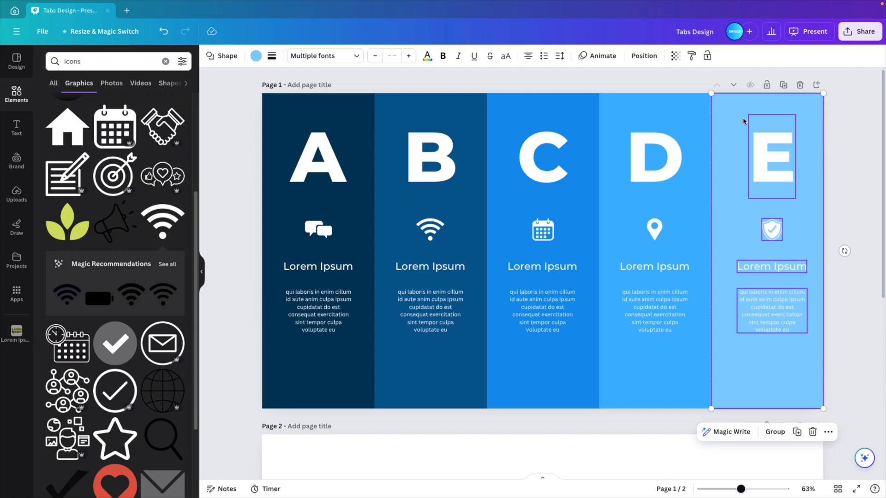
pyautogui.moveTo(749, 211)
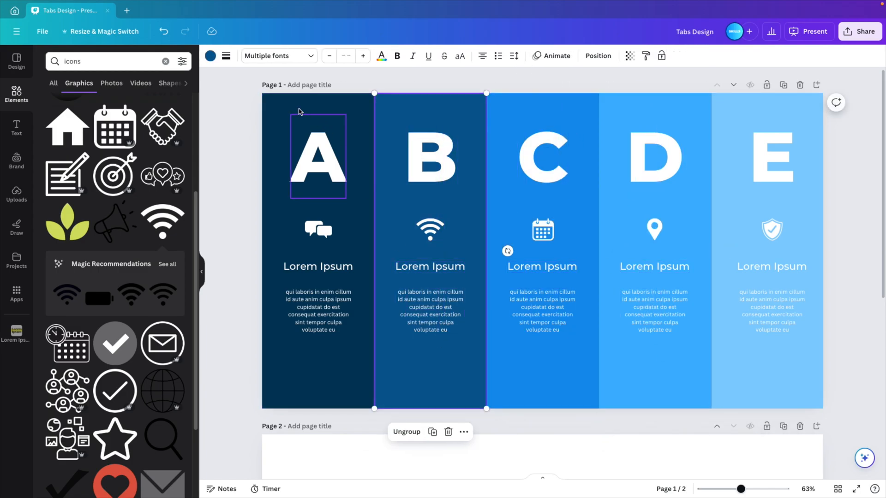
pyautogui.click(597, 55)
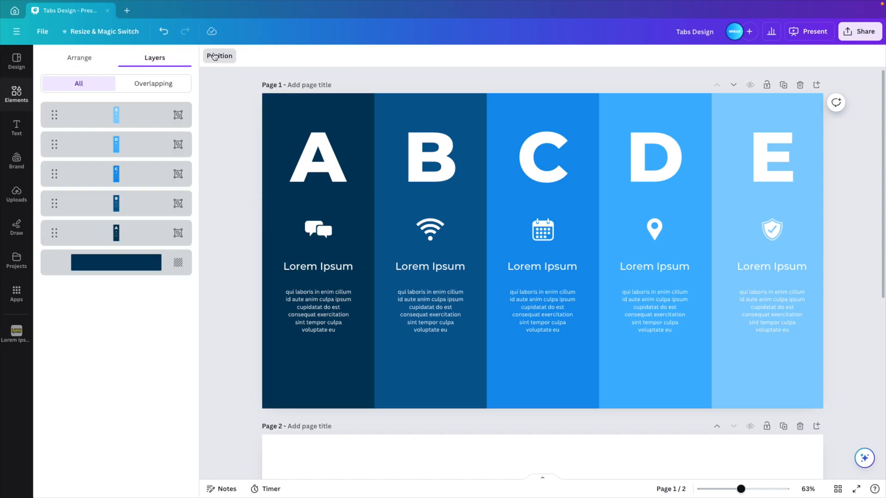
pyautogui.click(116, 108)
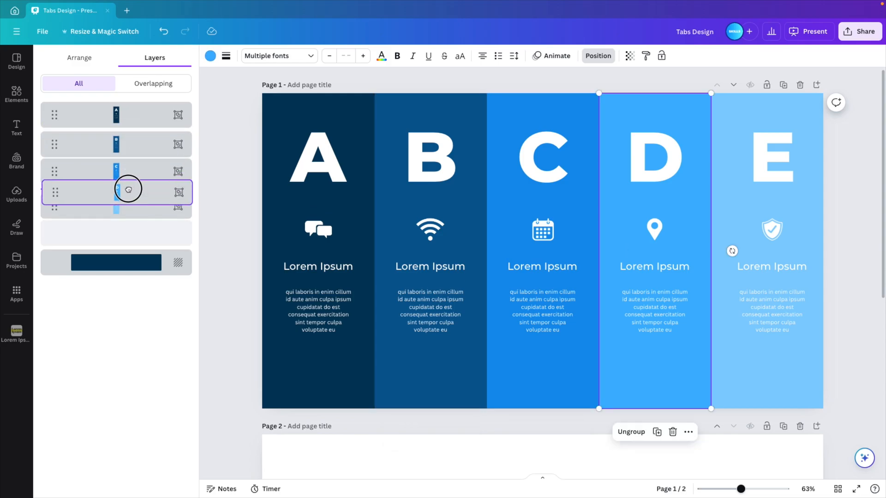
# Duplicate the tabs page and scroll down through the pages.
pyautogui.click(16, 95)
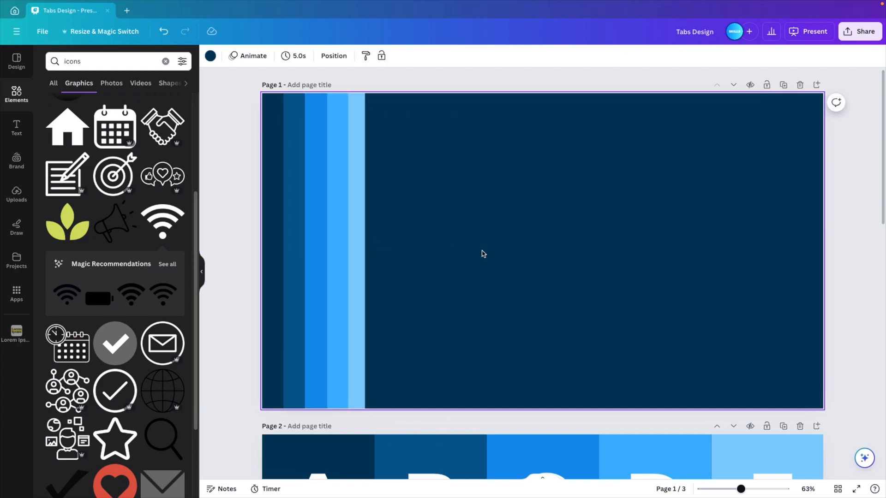
pyautogui.scroll(-3)
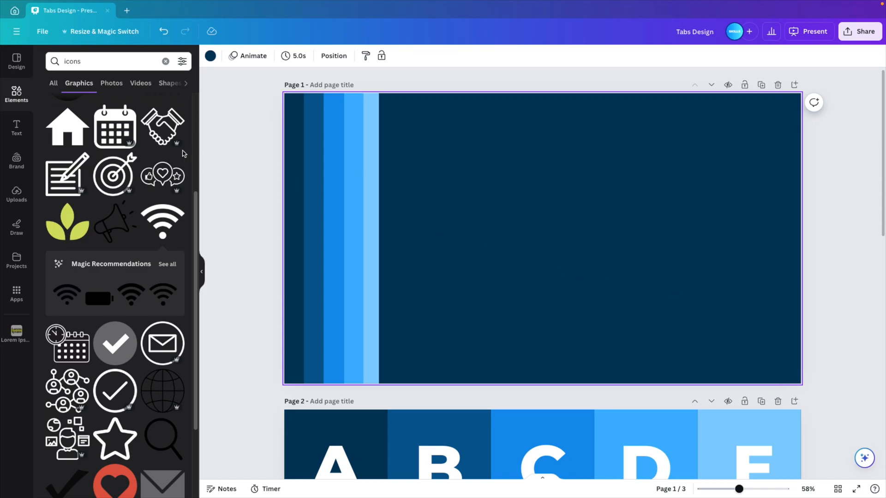
# Add a white SLIDE title, then a yellow ANIMATED line from its copy.
pyautogui.click(16, 127)
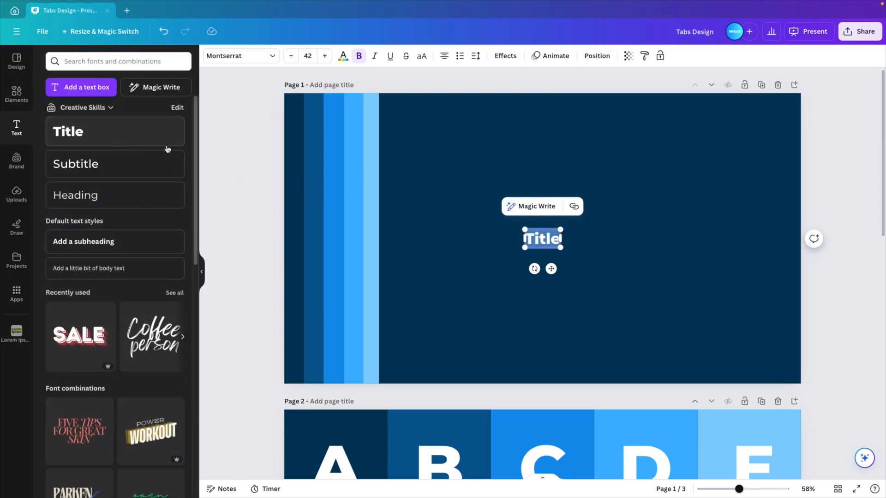
pyautogui.write('SLIDE')
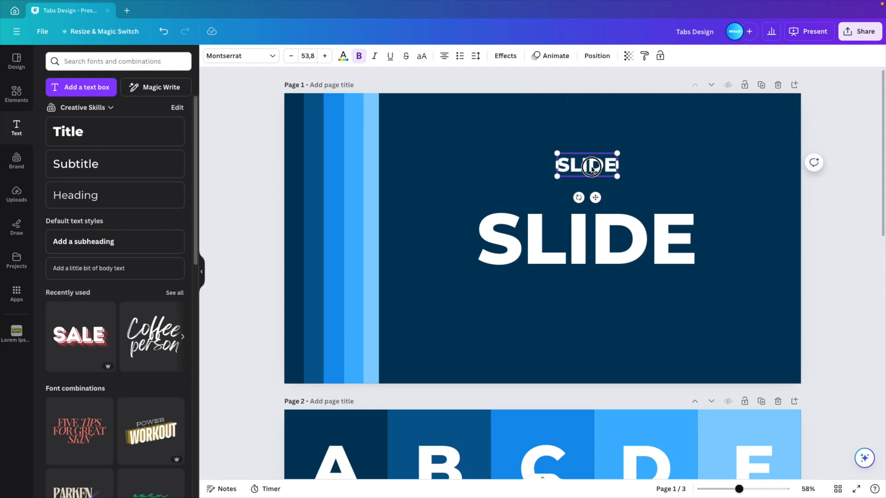
pyautogui.doubleClick(586, 165)
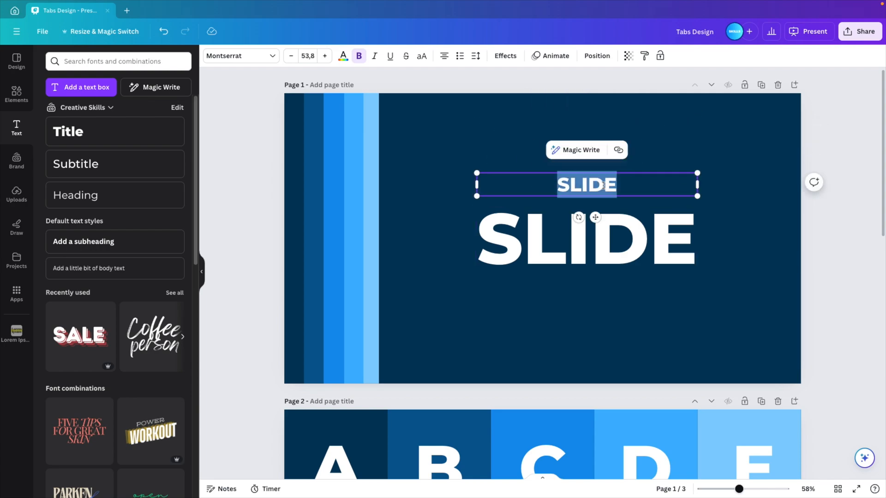
pyautogui.write('ANIMATED')
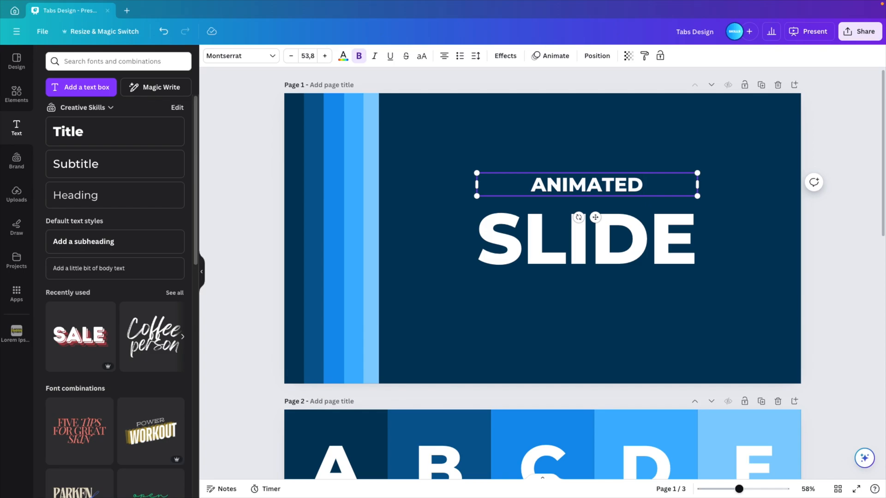
pyautogui.click(342, 56)
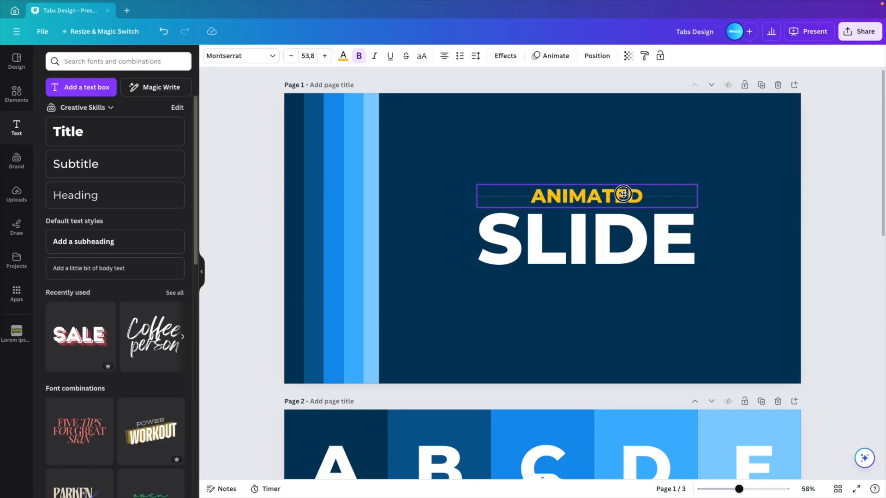
# Duplicate ANIMATED as Tutorial and resize ANIMATED, SLIDE and Tutorial into place.
pyautogui.click(503, 55)
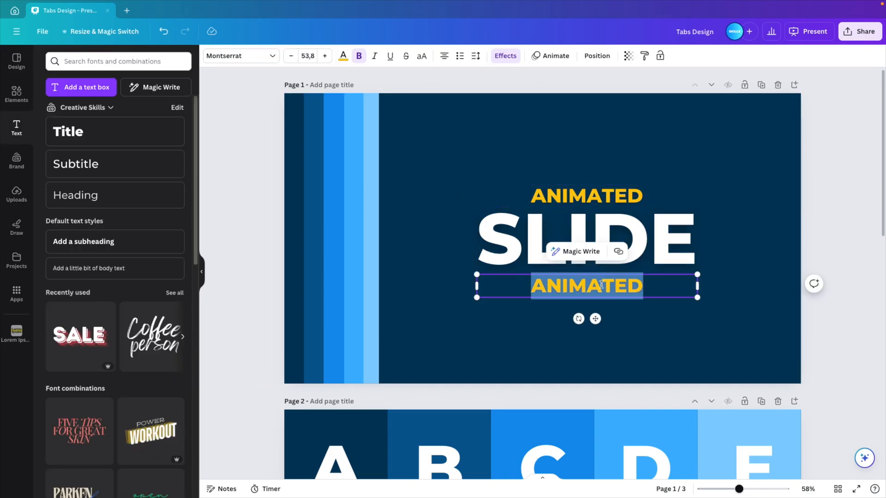
pyautogui.write('Tutorial')
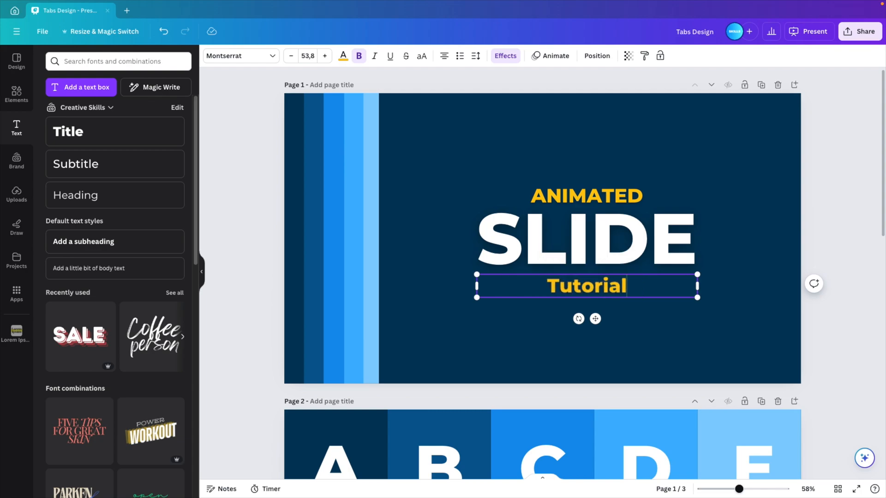
pyautogui.click(584, 196)
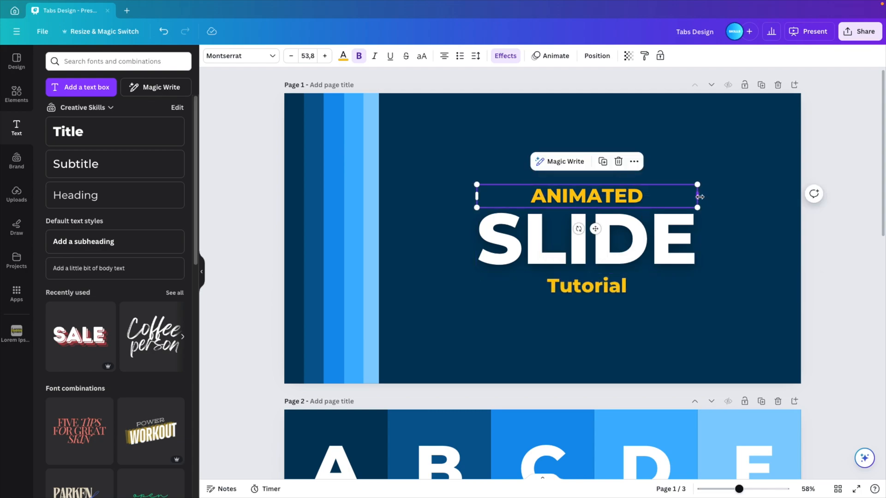
pyautogui.moveTo(697, 208); pyautogui.dragTo(680, 214)
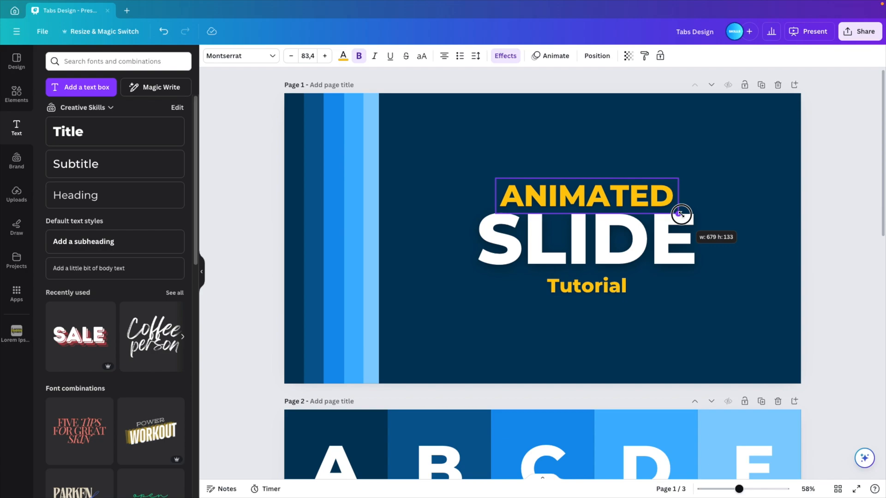
pyautogui.moveTo(681, 213); pyautogui.dragTo(696, 281)
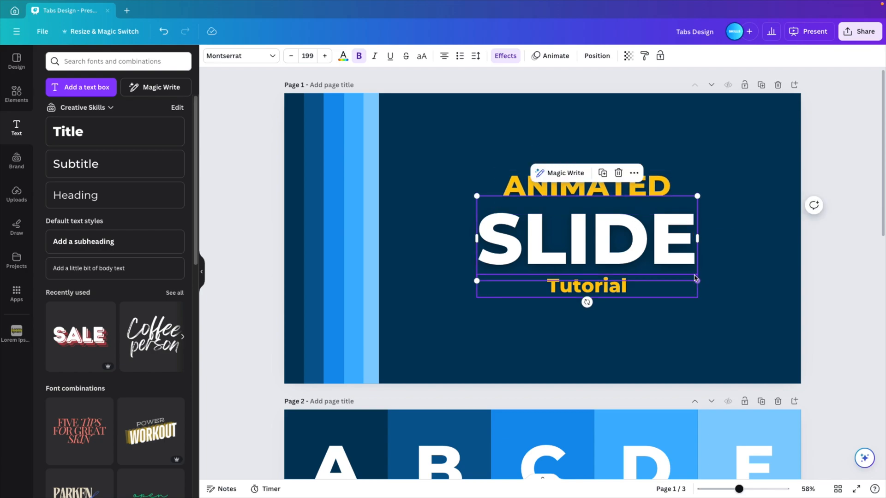
pyautogui.moveTo(697, 281); pyautogui.dragTo(700, 281)
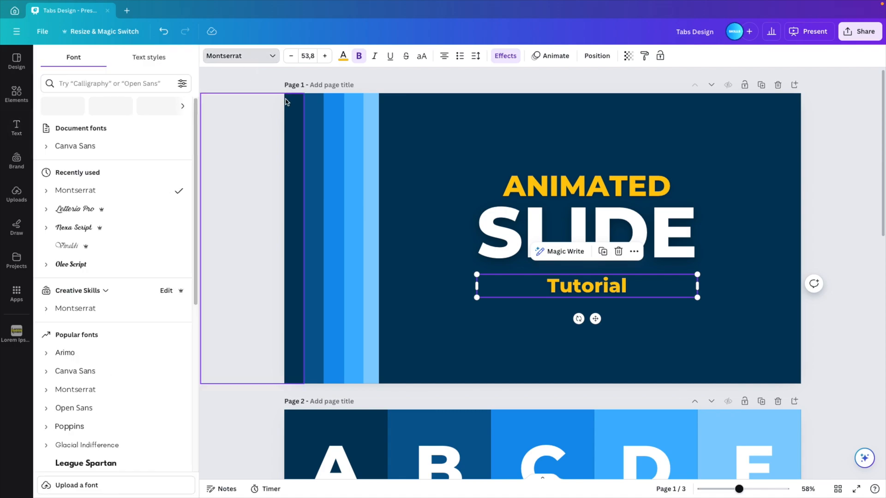
# Set Tutorial in the Lobster font and enlarge it beneath SLIDE.
pyautogui.write('lobs')
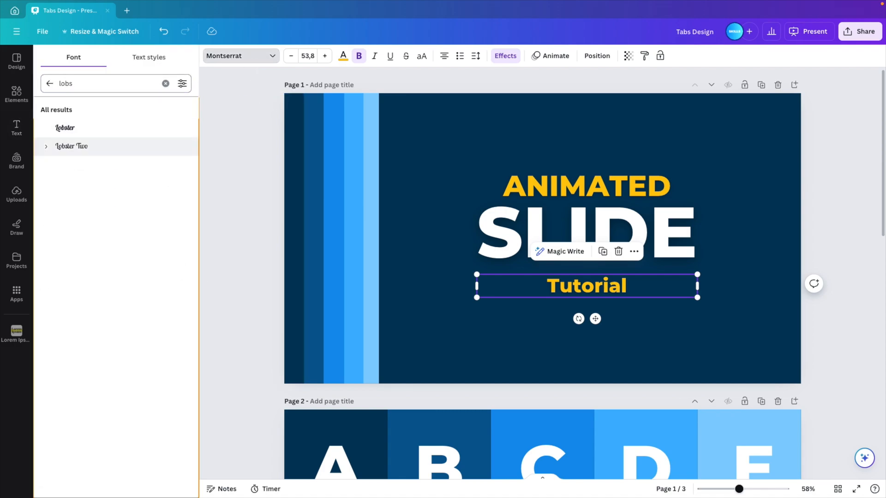
pyautogui.click(66, 127)
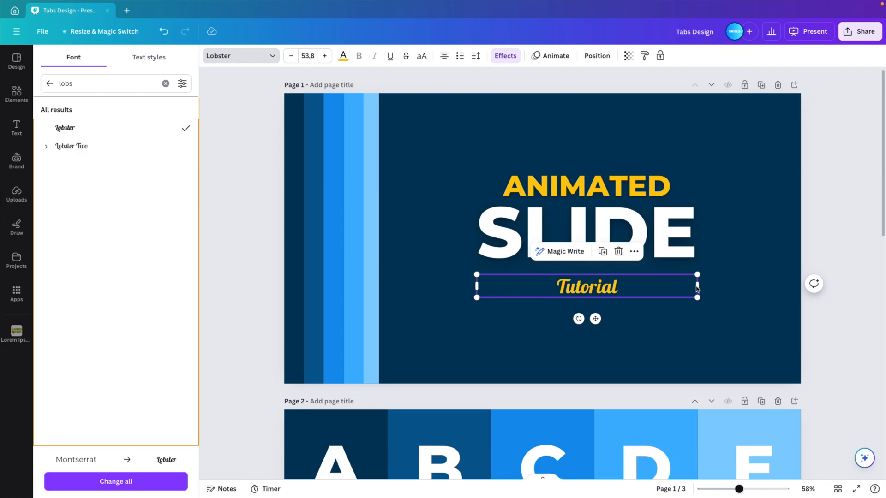
pyautogui.moveTo(697, 297); pyautogui.dragTo(692, 326)
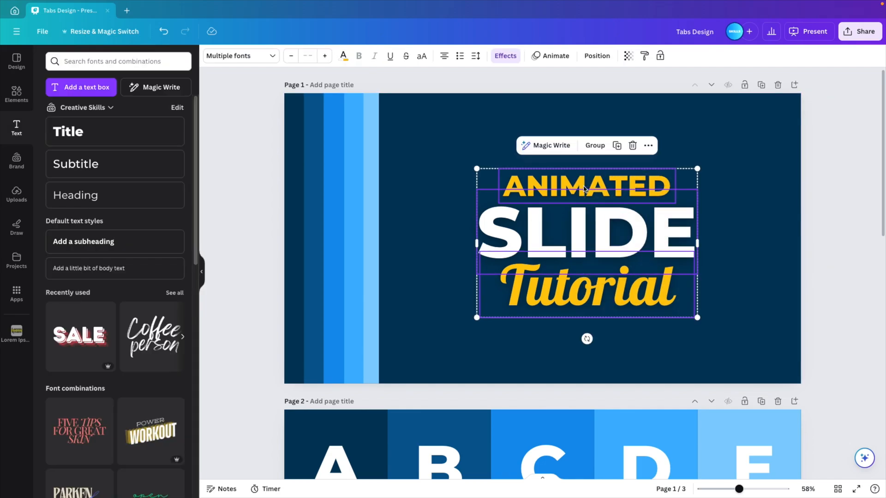
# Group the ANIMATED, SLIDE and Tutorial lines and review their layer order.
pyautogui.rightClick(587, 226)
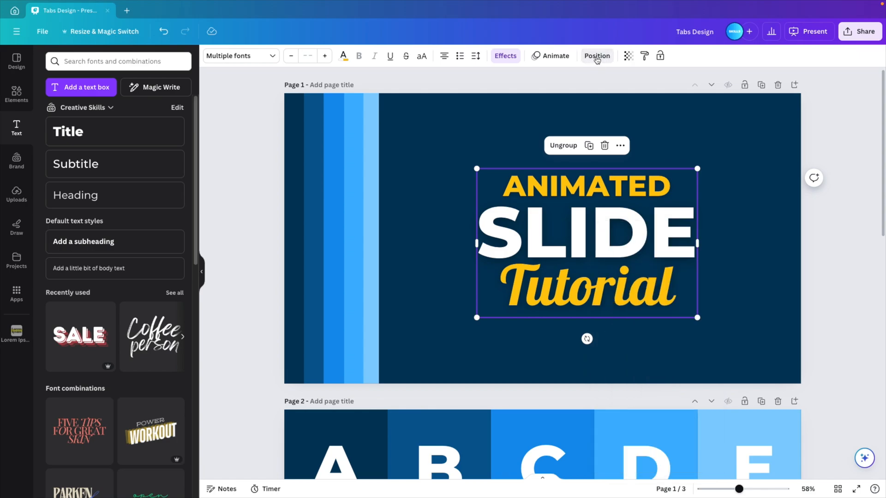
pyautogui.click(596, 55)
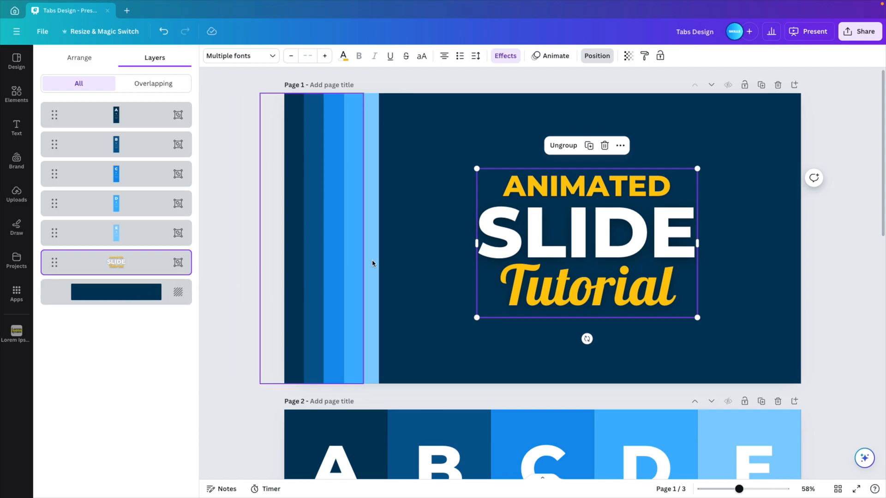
pyautogui.scroll(-3)
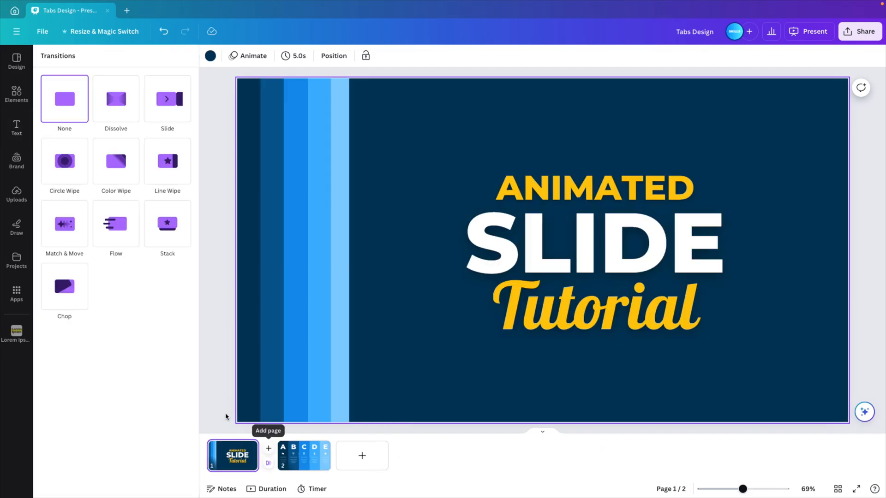
# Apply a 2.5-second Match & Move transition and present the deck to preview it.
pyautogui.click(65, 223)
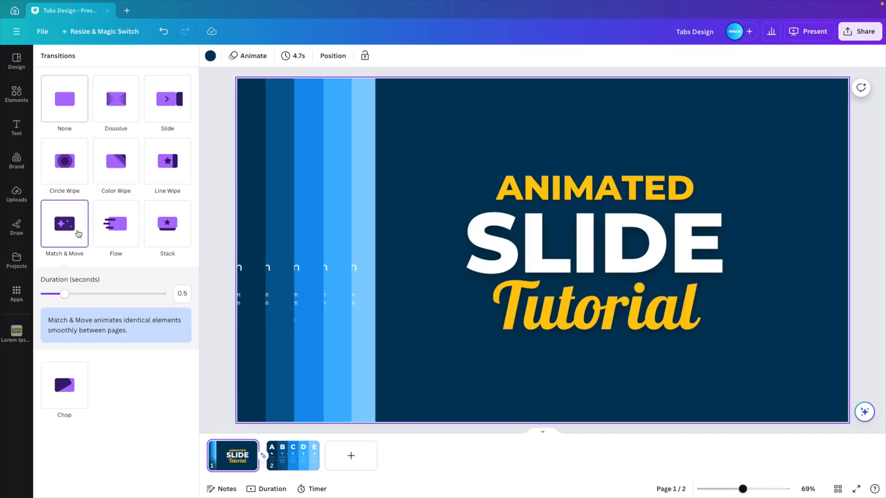
pyautogui.moveTo(66, 294); pyautogui.dragTo(161, 294)
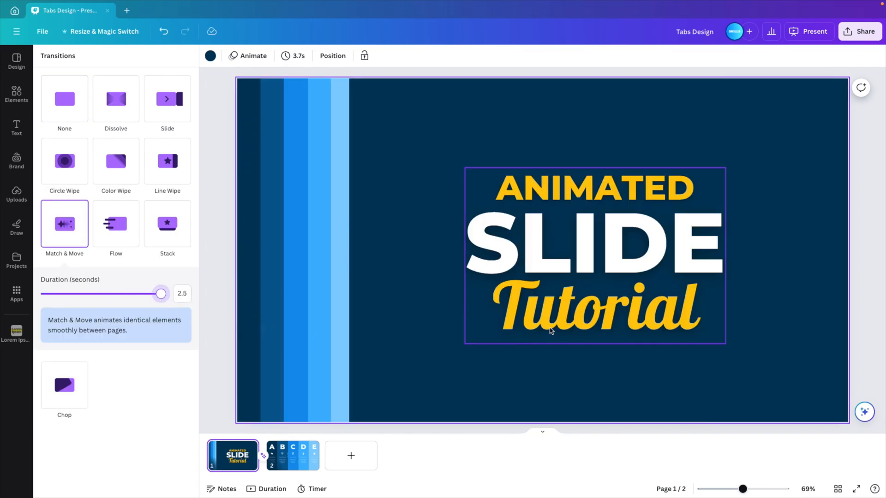
pyautogui.click(813, 31)
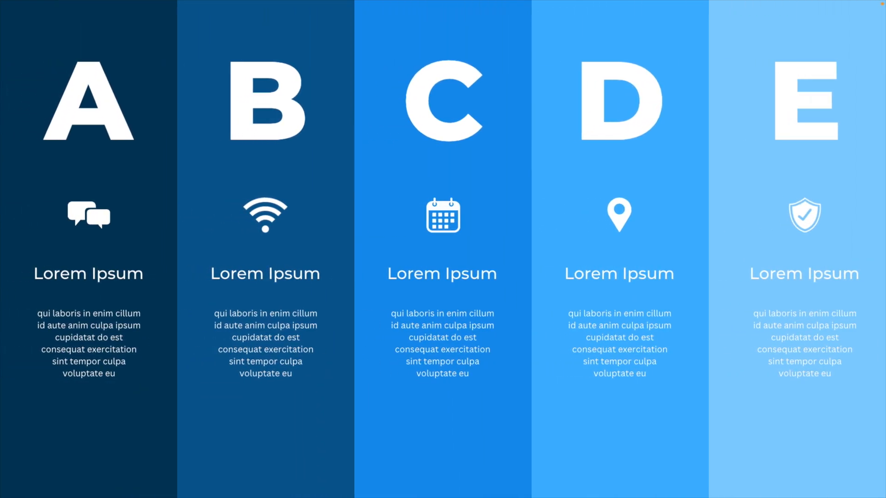